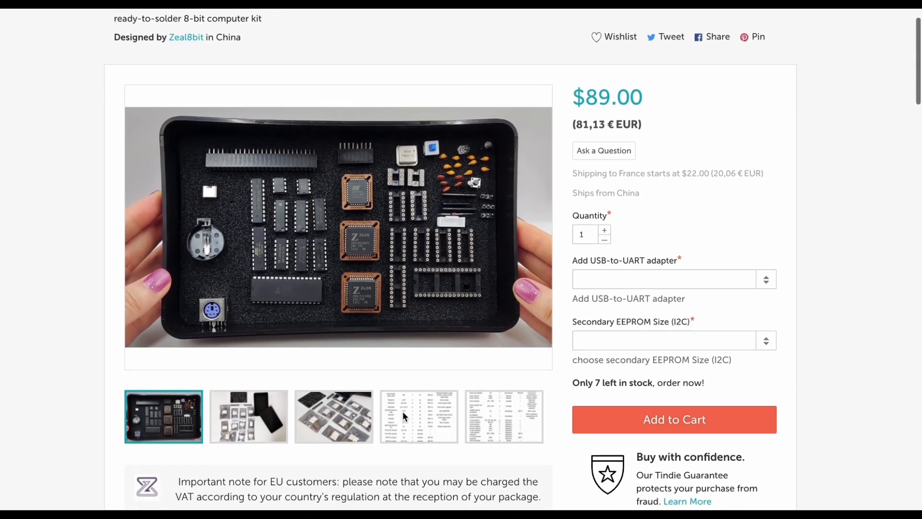
Step: View the next Zeal 8-bit Computer Kit photo showing the bagged parts and black enclosure
{"action": "left_click", "coordinate": [247, 416]}
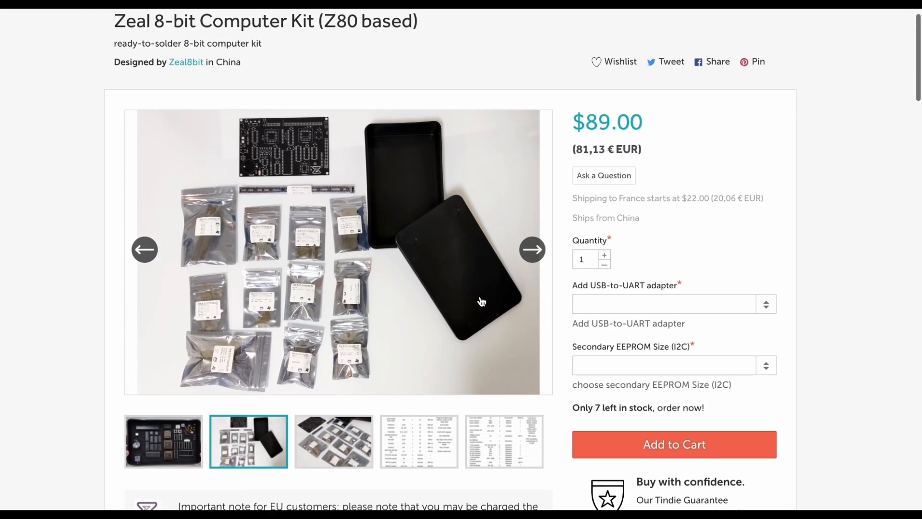
{"action": "left_click", "coordinate": [333, 441]}
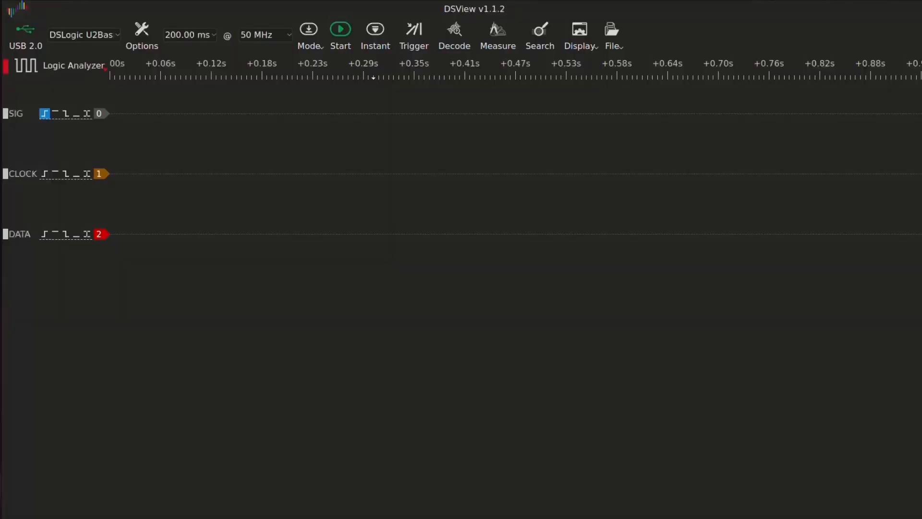
Step: Configure the DSView capture for two channels, CLK and #IO_REQ, at 100 MHz
{"action": "left_click", "coordinate": [142, 28]}
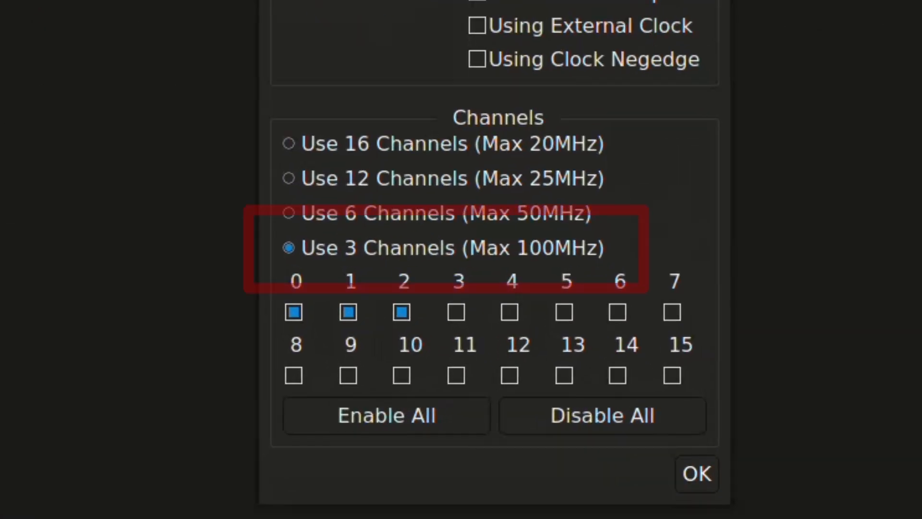
{"action": "left_click", "coordinate": [401, 312]}
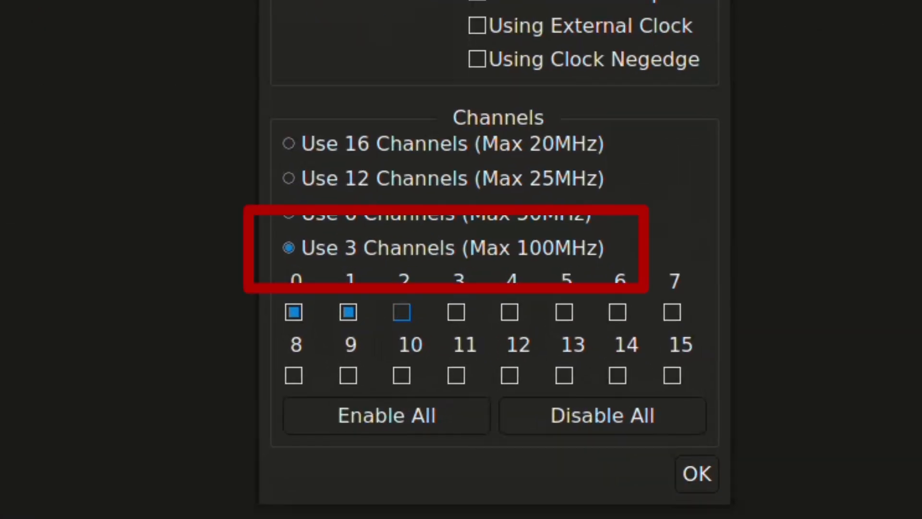
{"action": "left_click", "coordinate": [402, 312]}
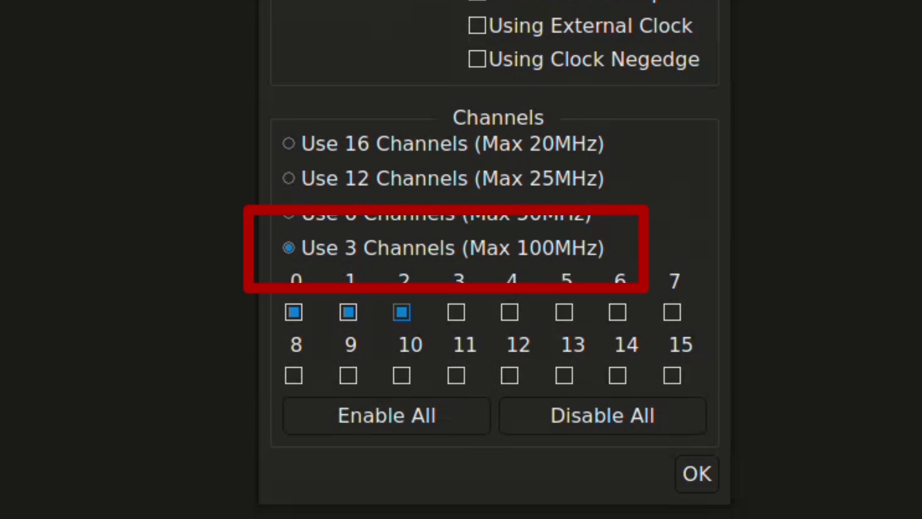
{"action": "left_click", "coordinate": [697, 473]}
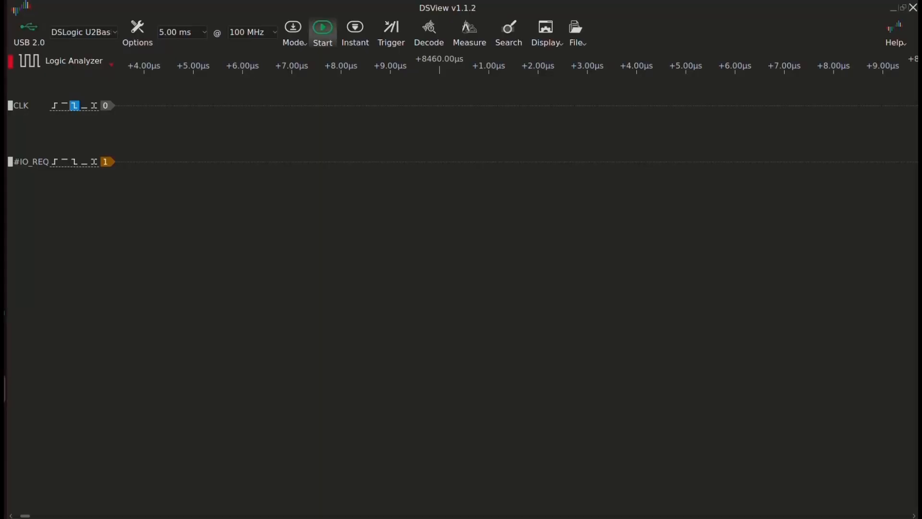
Step: Add a UART decoder at 57600 baud with ascii data format to the UART_TX capture
{"action": "left_click", "coordinate": [323, 27]}
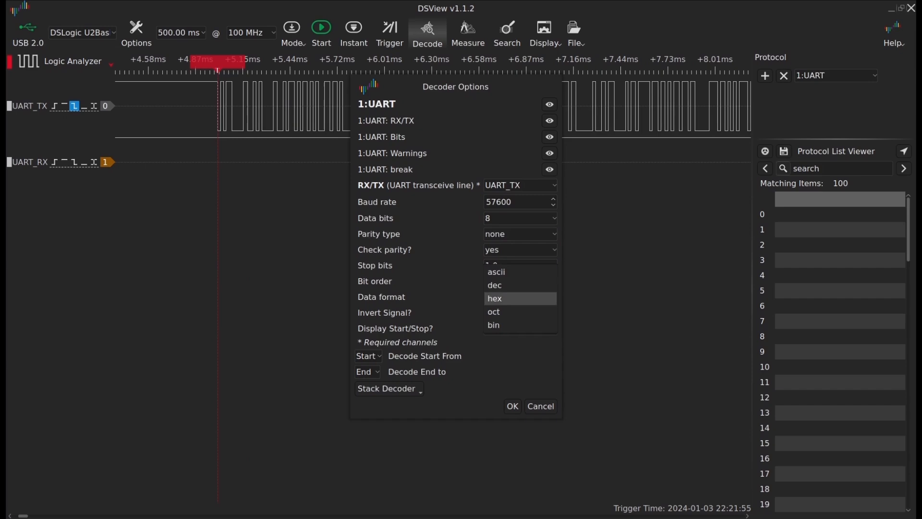
{"action": "left_click", "coordinate": [510, 406]}
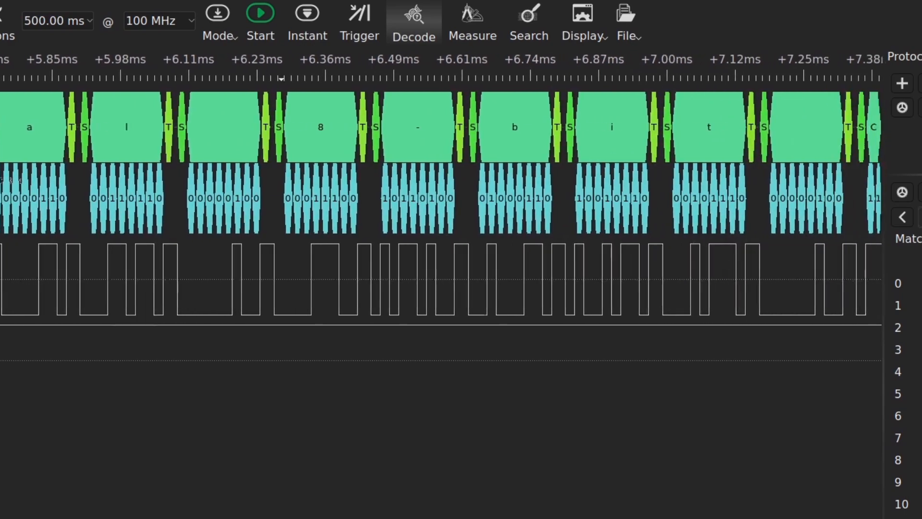
{"action": "left_click", "coordinate": [260, 13]}
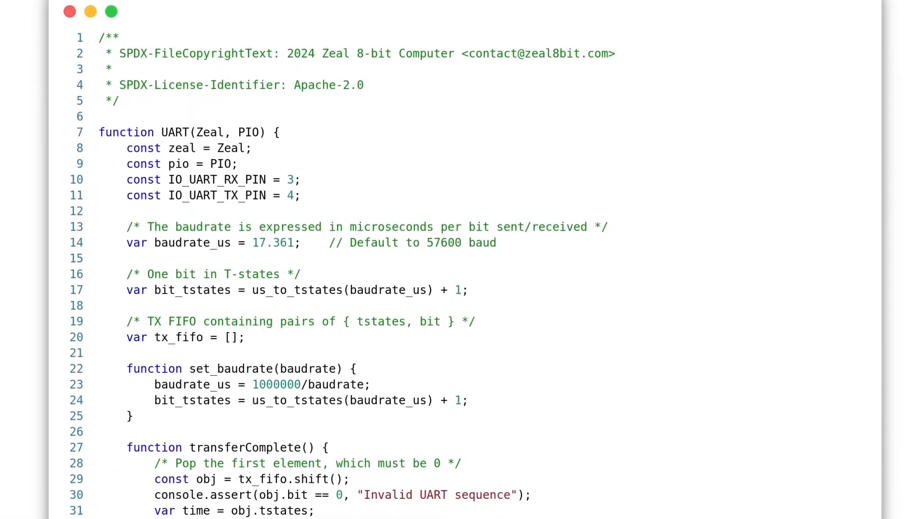
{"action": "scroll", "scroll_direction": "down", "scroll_amount": 3}
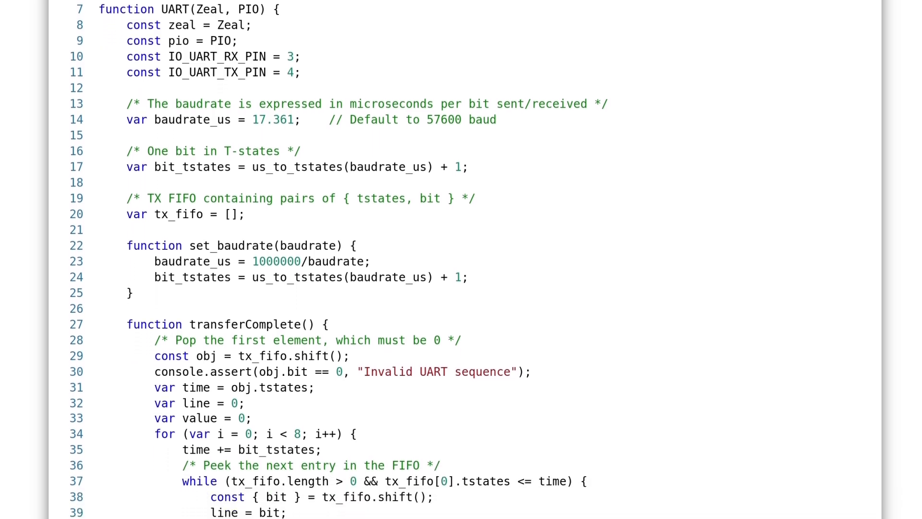
{"action": "scroll", "scroll_direction": "down", "scroll_amount": 3}
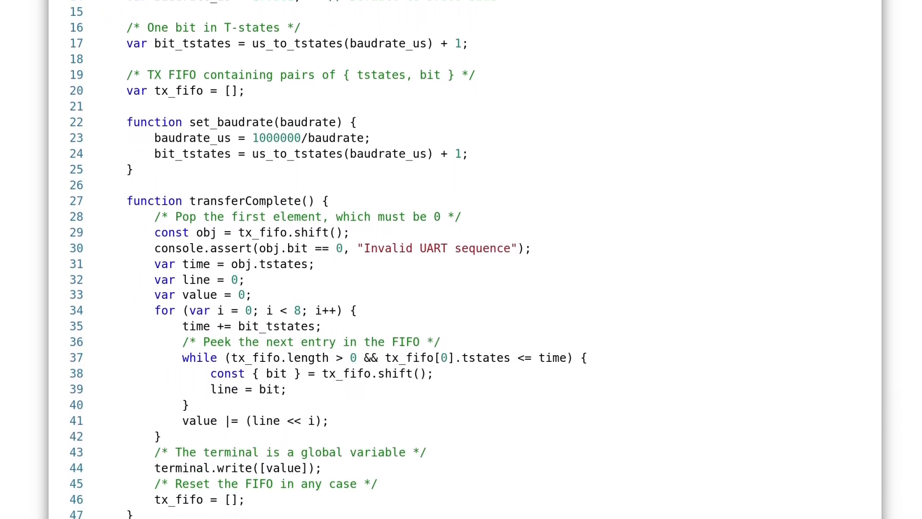
{"action": "scroll", "scroll_direction": "down", "scroll_amount": 3}
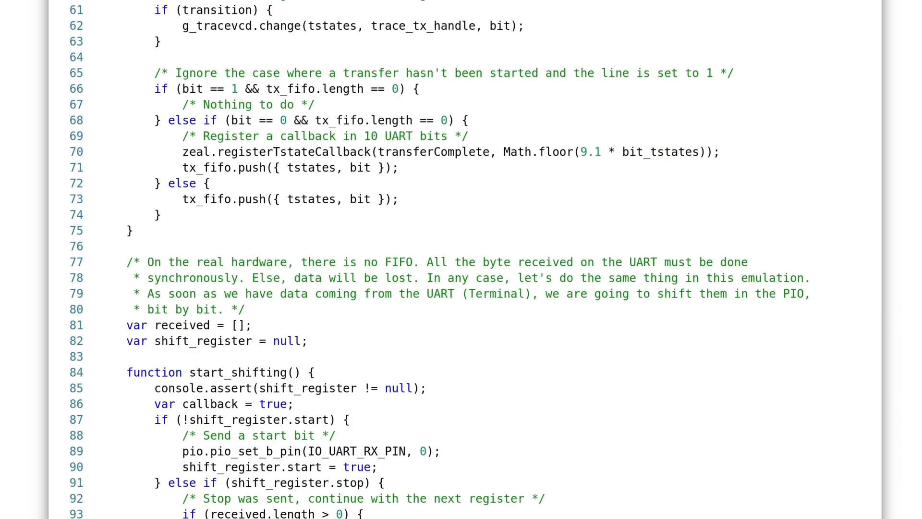
{"action": "scroll", "scroll_direction": "down", "scroll_amount": 3}
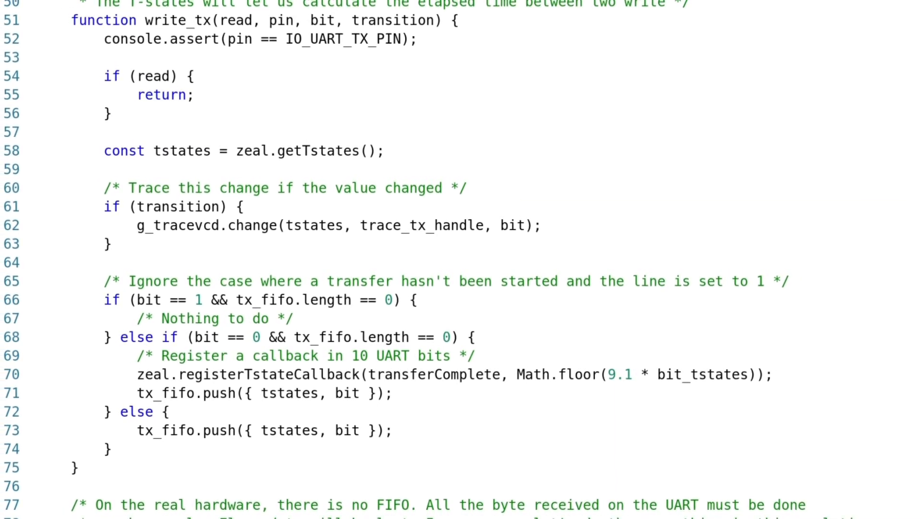
{"action": "scroll", "scroll_direction": "down", "scroll_amount": 3}
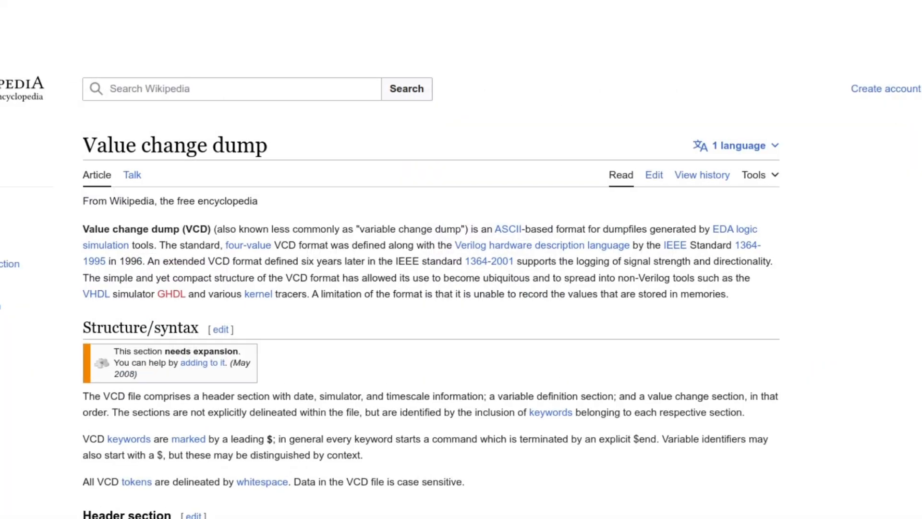
{"action": "scroll", "scroll_direction": "down", "scroll_amount": 3}
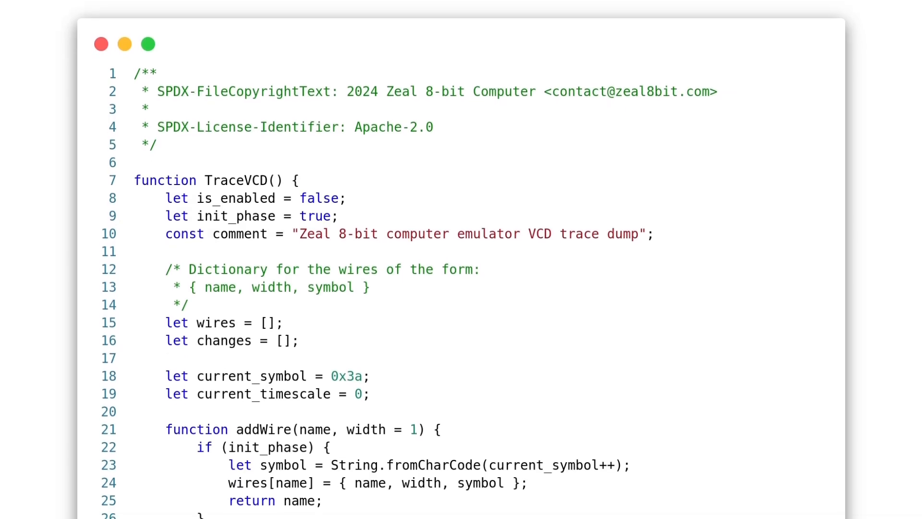
{"action": "scroll", "scroll_direction": "down", "scroll_amount": 3}
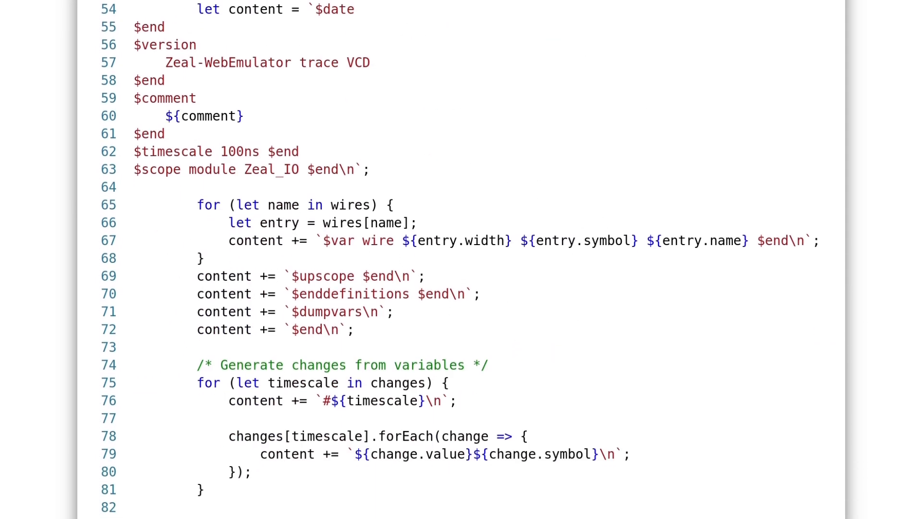
{"action": "scroll", "scroll_direction": "down", "scroll_amount": 3}
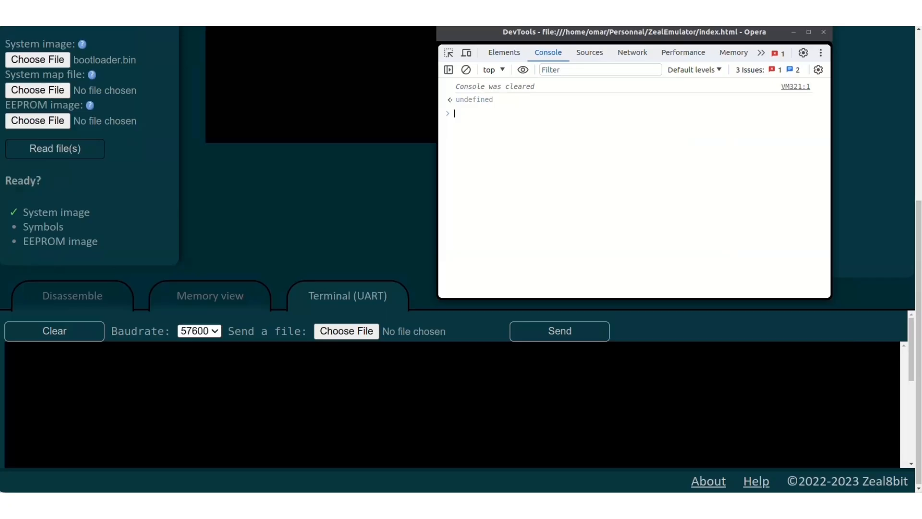
Step: Run g_tracevcd.enable() in the DevTools Console to start logging a VCD trace
{"action": "type", "text": "g_tracevcd.enable("}
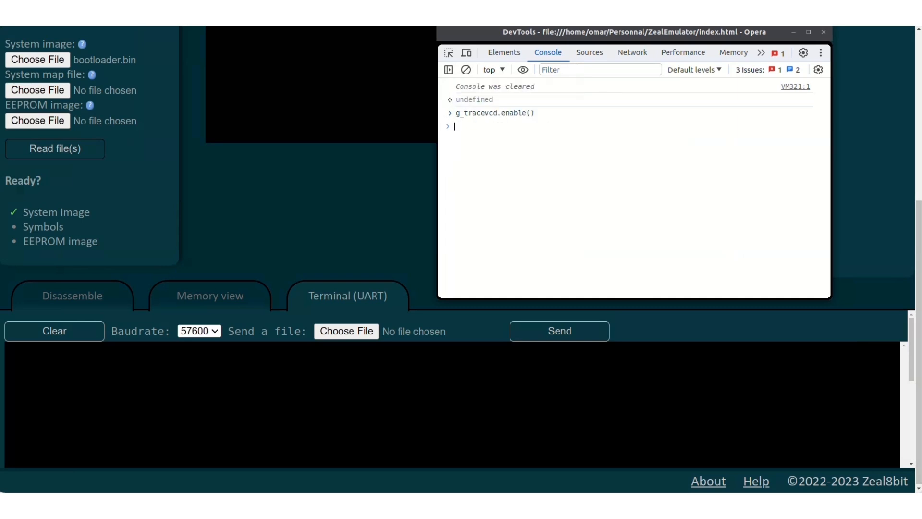
{"action": "left_click", "coordinate": [823, 31]}
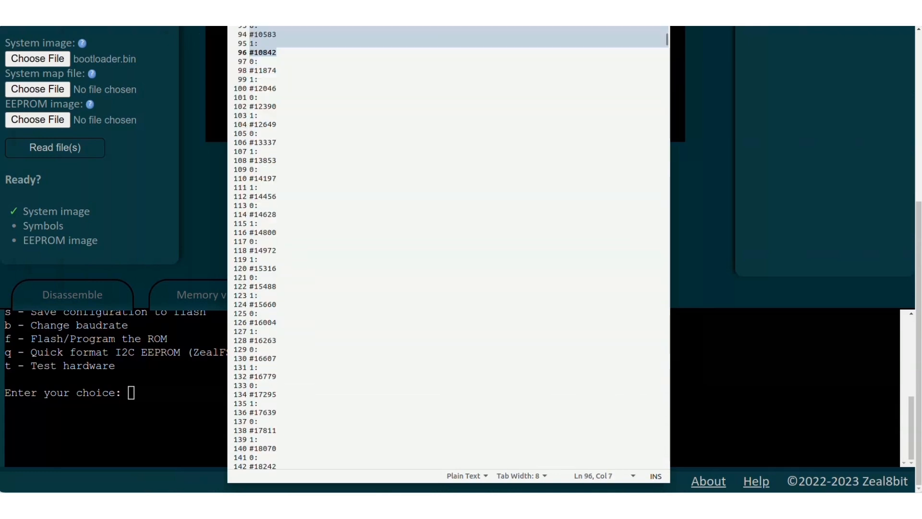
Step: Review the uart_dump.vcd timestamps, then launch pulseview uart_dump.vcd from the terminal
{"action": "scroll", "scroll_direction": "down", "scroll_amount": 3}
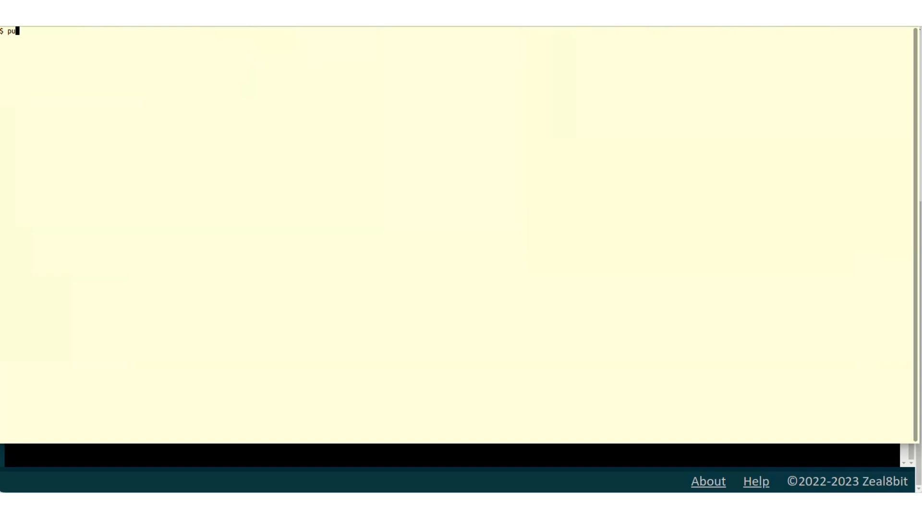
{"action": "type", "text": "lseview uart_dump."}
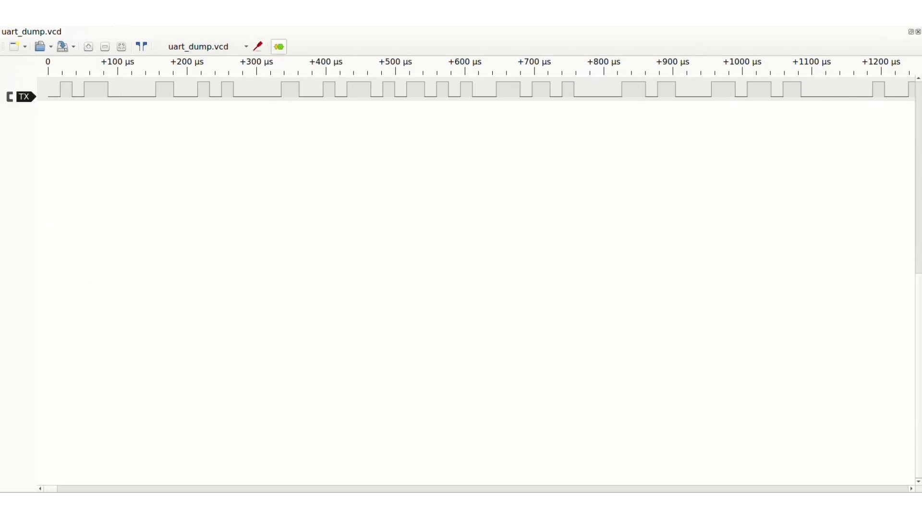
{"action": "mouse_move", "coordinate": [279, 47]}
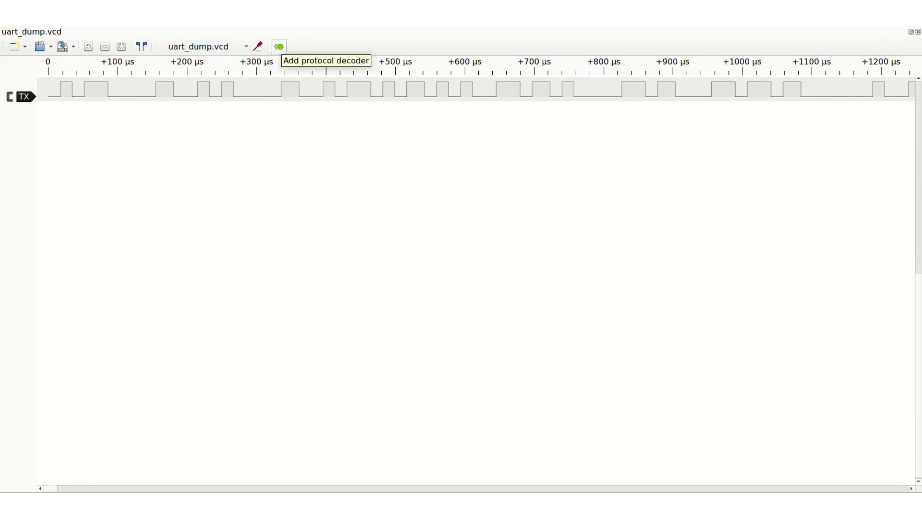
Step: Add a UART decoder to the TX trace at 57600 baud, ascii format, revealing 'Computer'
{"action": "left_click", "coordinate": [277, 47]}
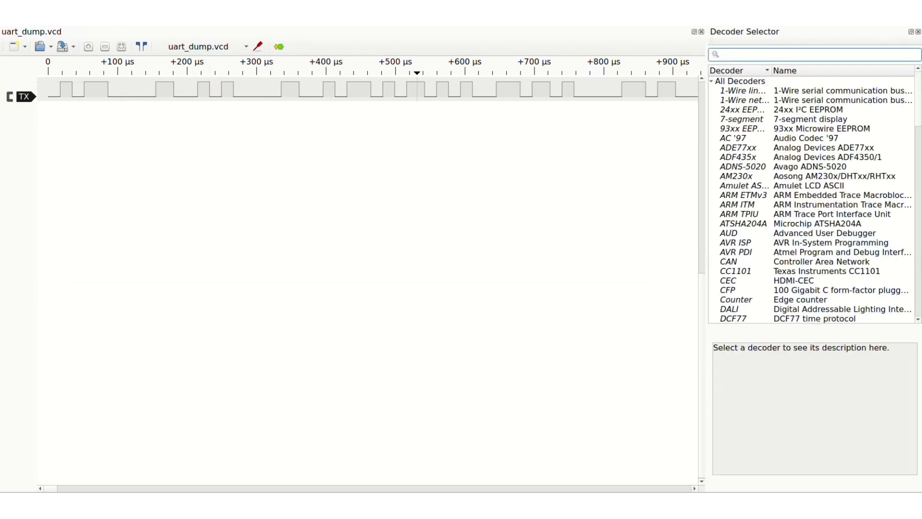
{"action": "type", "text": "UART"}
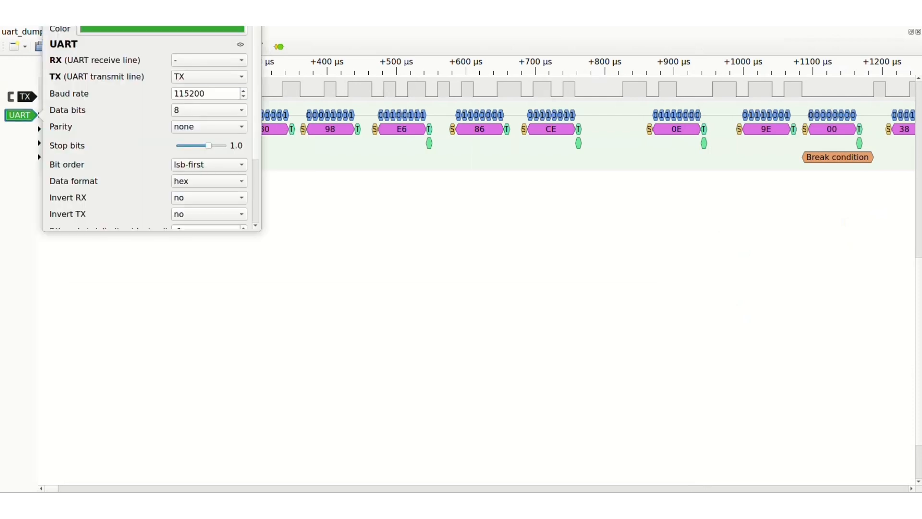
{"action": "type", "text": "57600"}
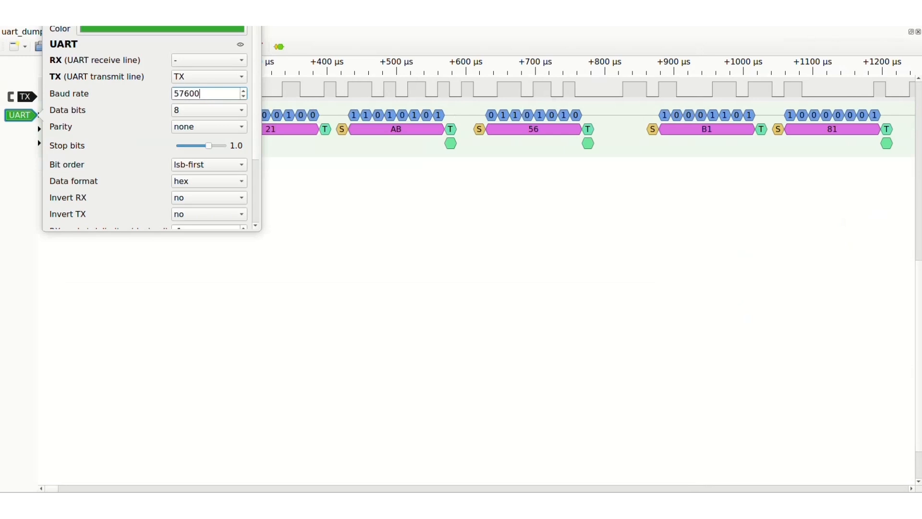
{"action": "left_click", "coordinate": [207, 180]}
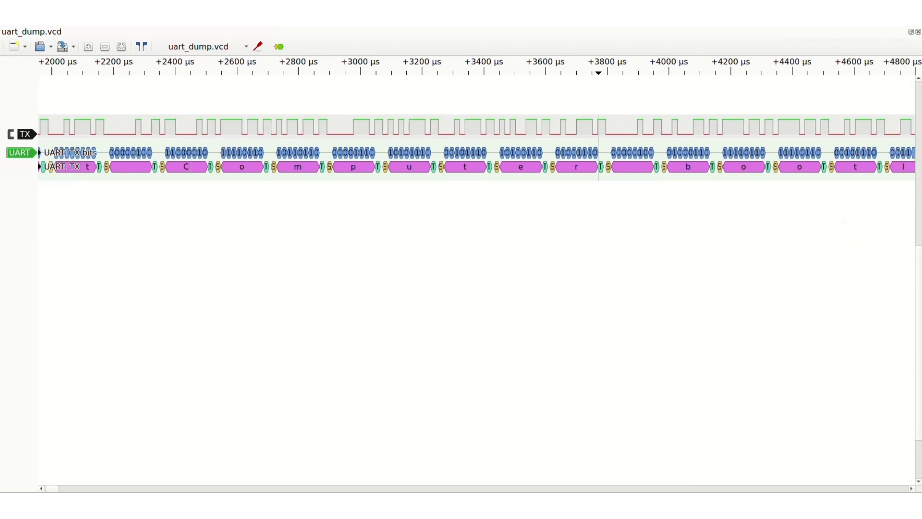
{"action": "scroll", "scroll_direction": "right", "scroll_amount": 3}
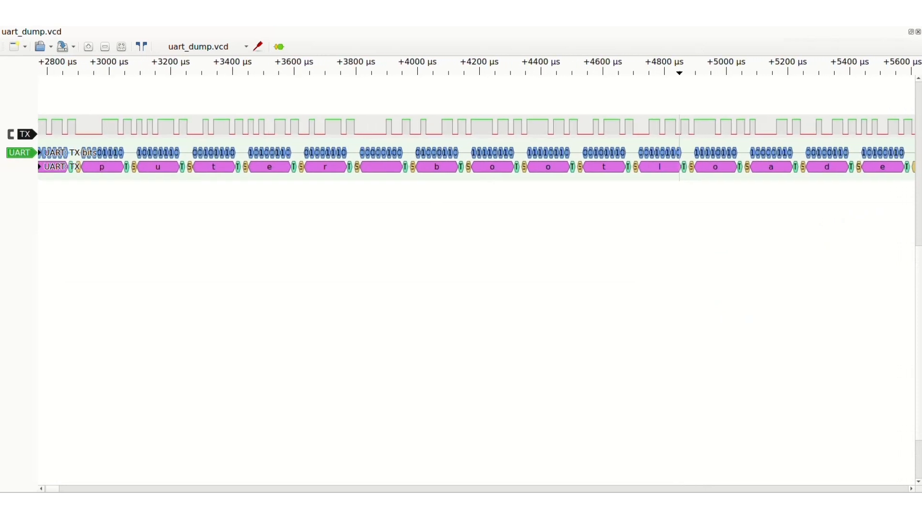